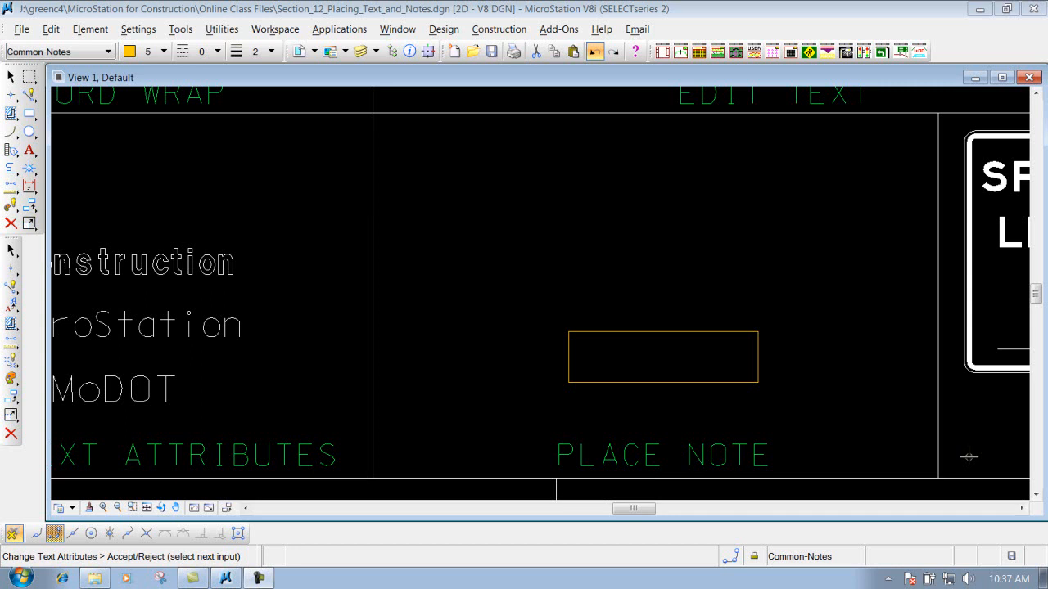
pyautogui.moveTo(444, 285)
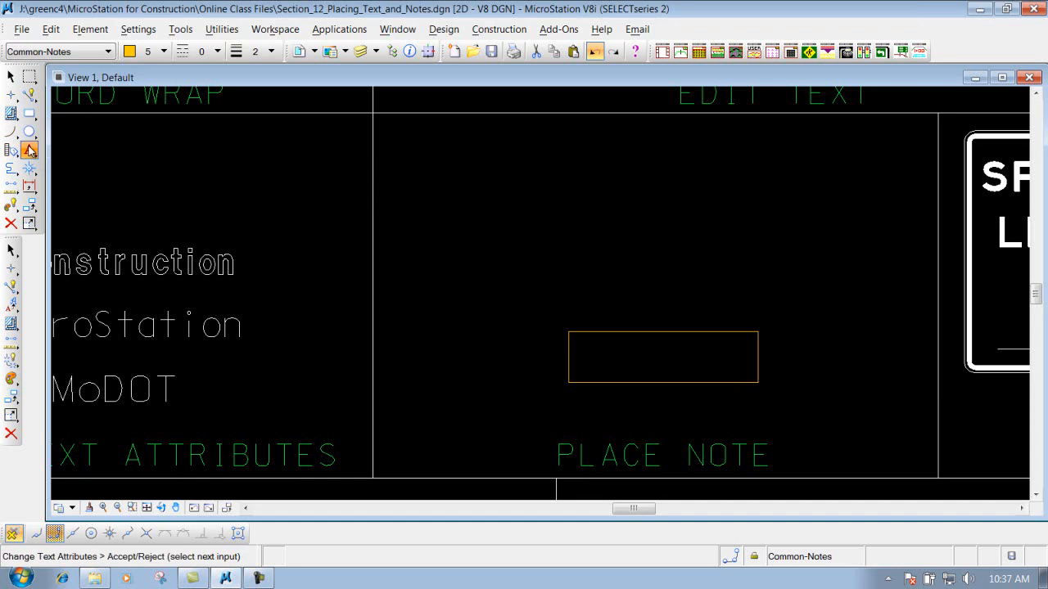
# Step: Choose Place Note from the Text tools flyout, opening its settings and Text Editor
pyautogui.click(30, 150)
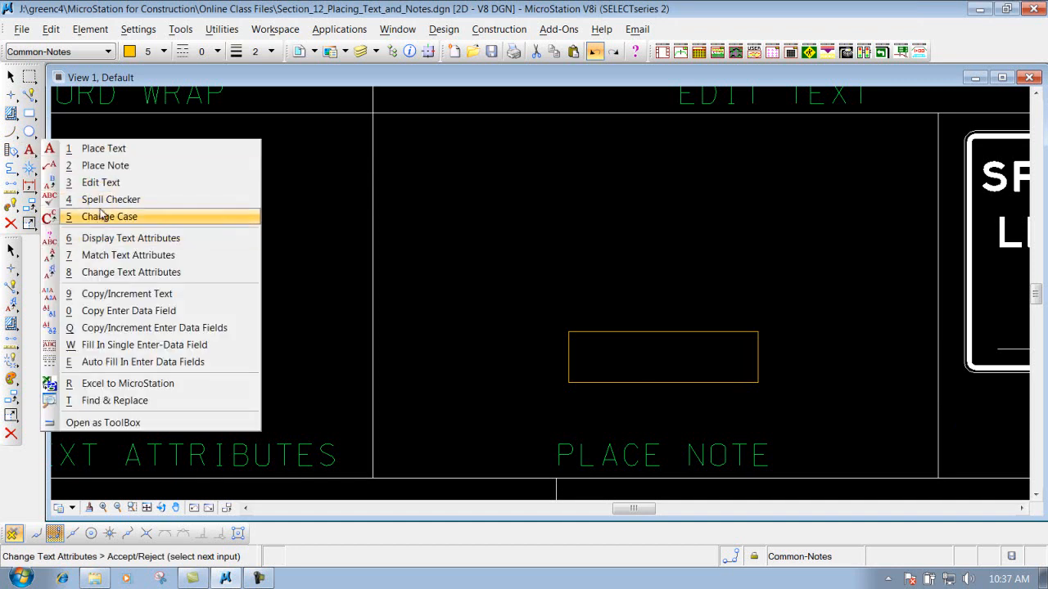
pyautogui.moveTo(105, 165)
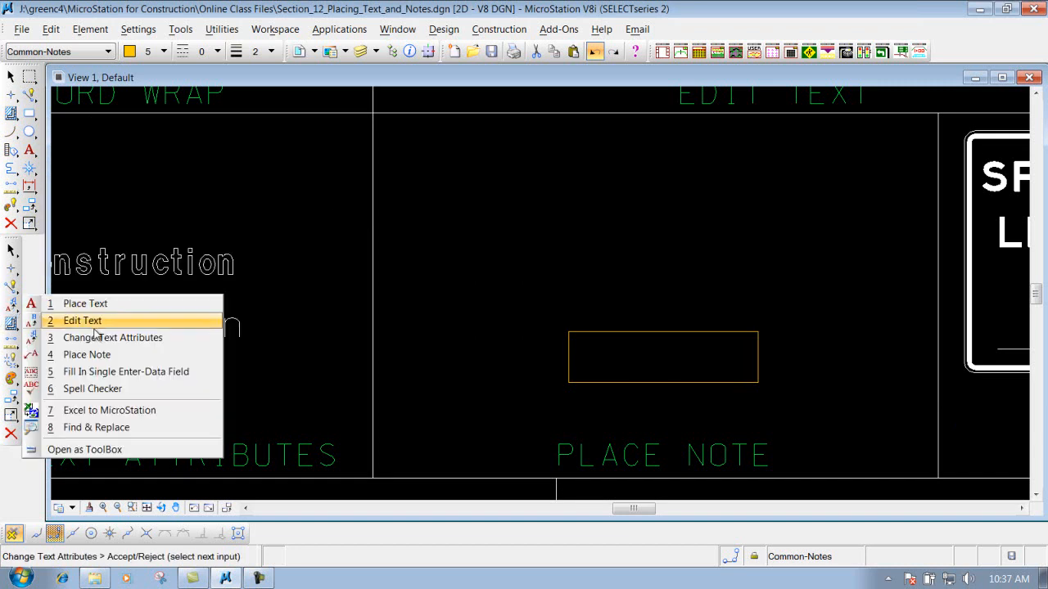
pyautogui.click(87, 355)
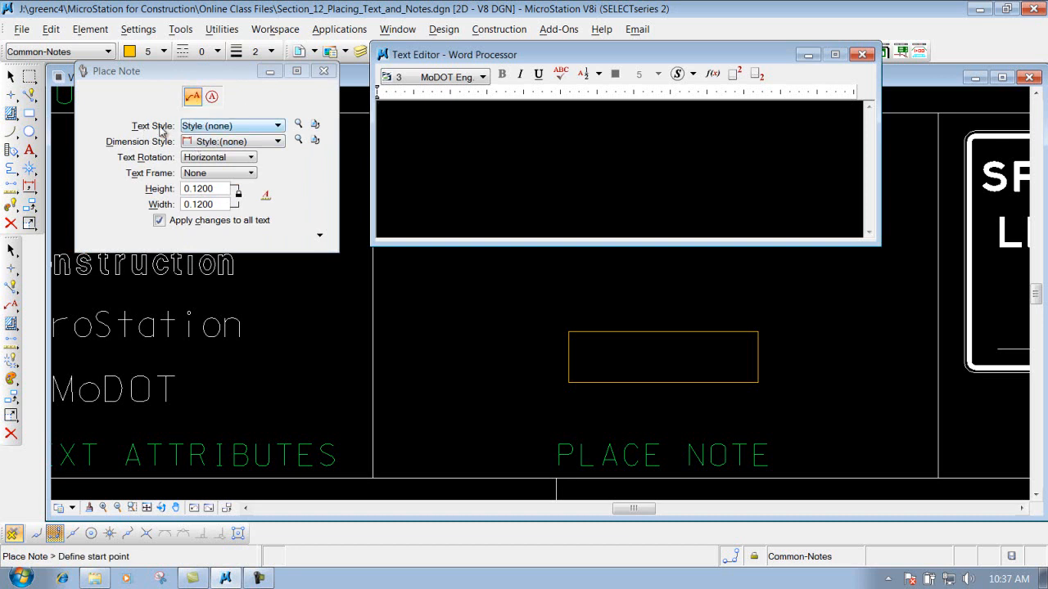
pyautogui.moveTo(298, 140)
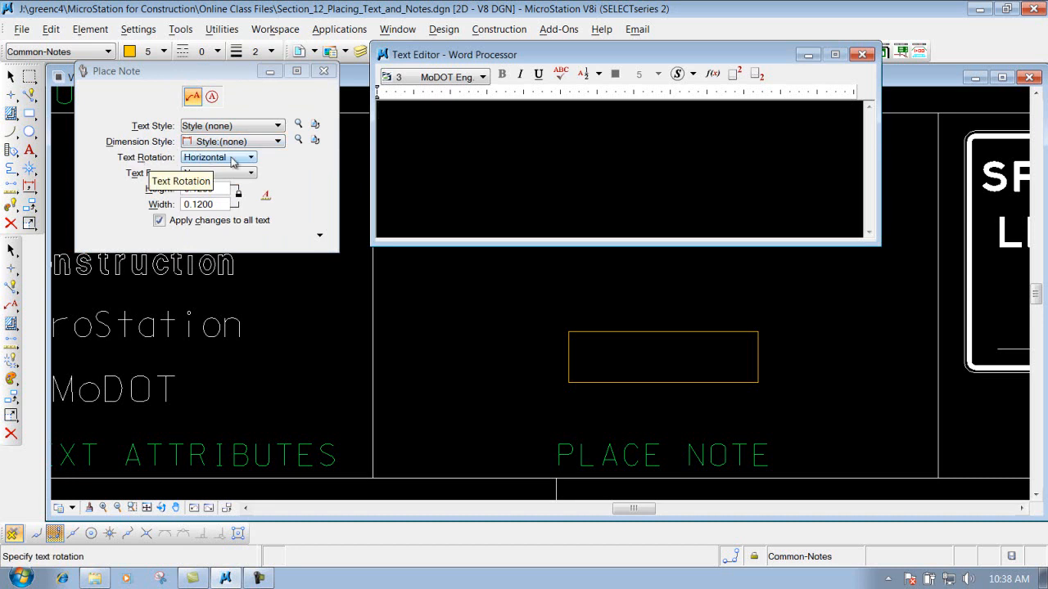
pyautogui.click(250, 157)
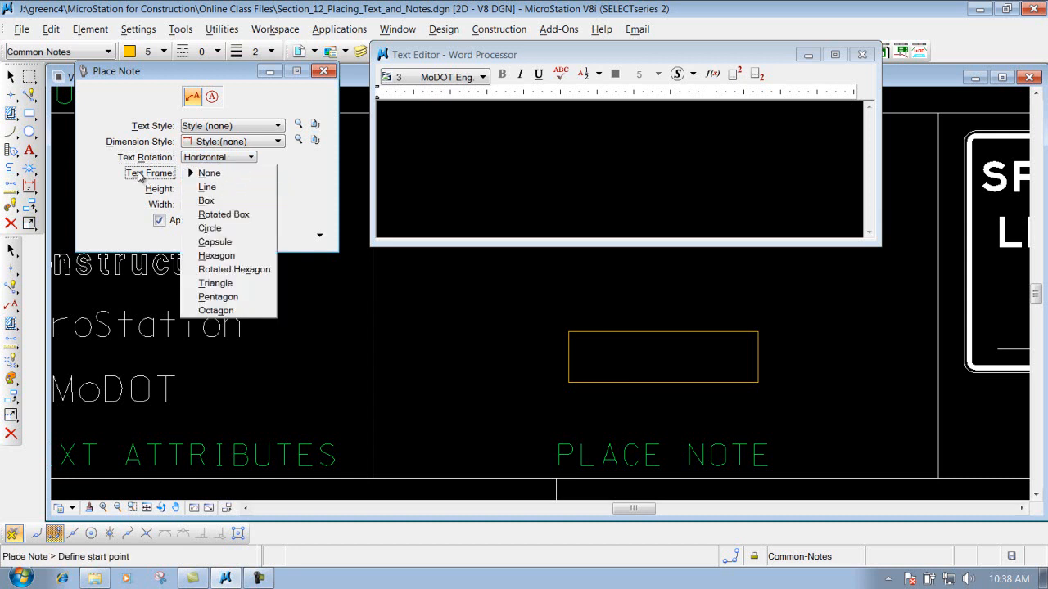
pyautogui.moveTo(206, 187)
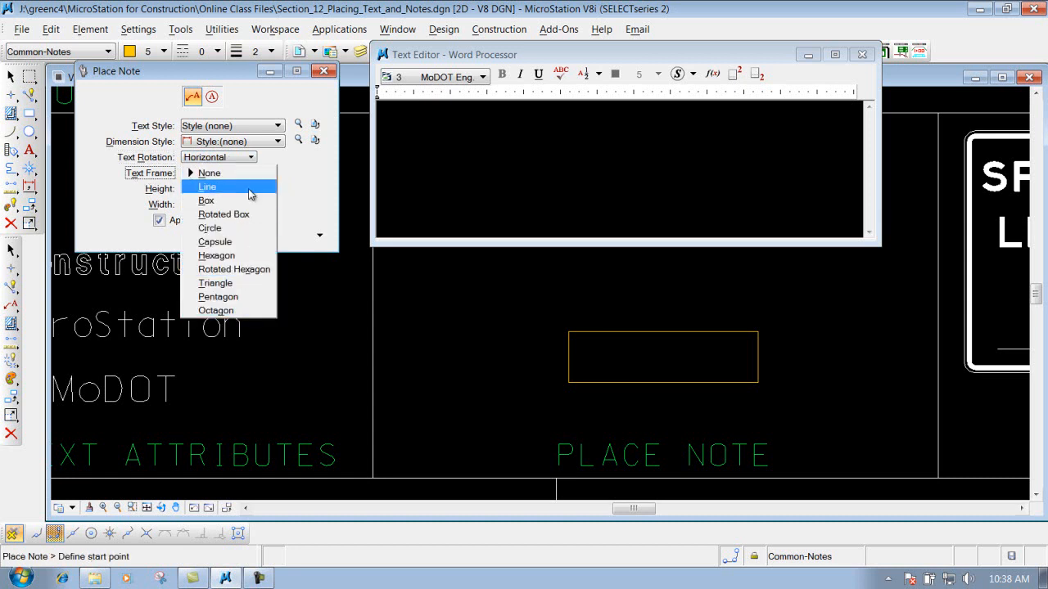
pyautogui.click(209, 172)
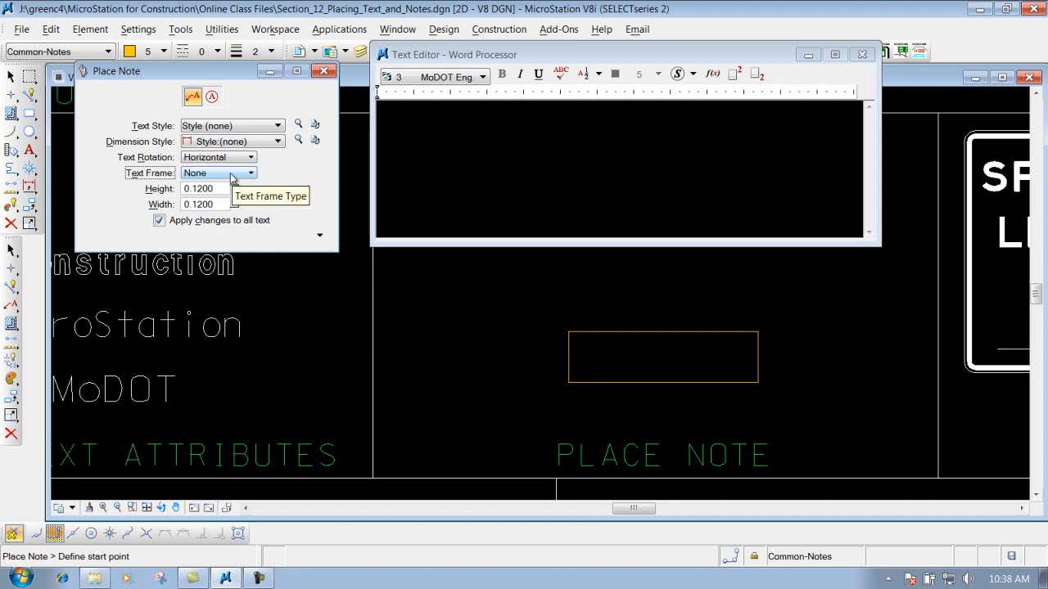
pyautogui.moveTo(203, 221)
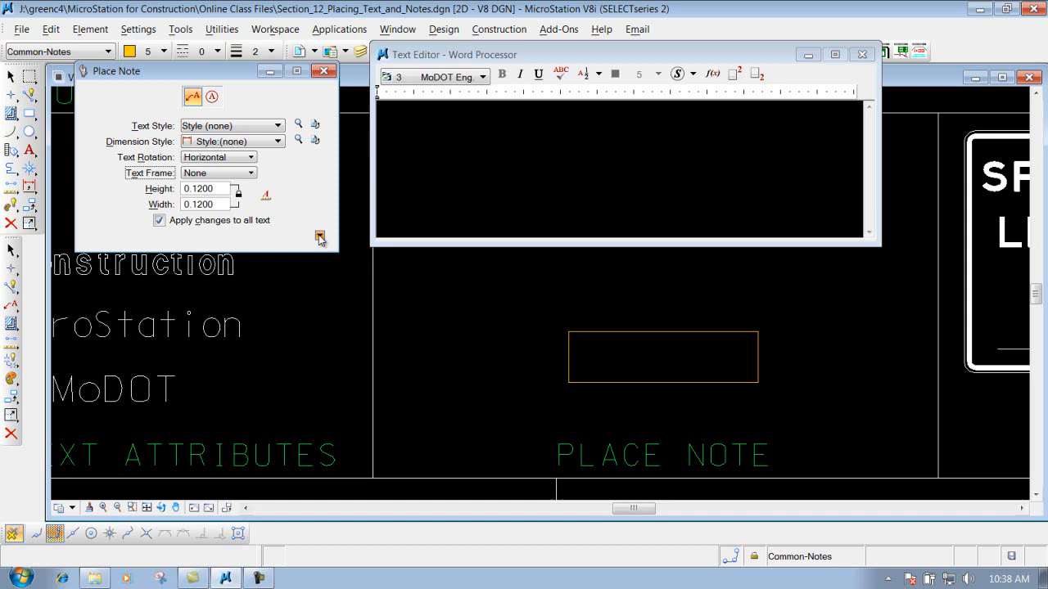
# Step: Set Automatic location, Line leader starting at the terminator, and In-line Leader off
pyautogui.click(319, 236)
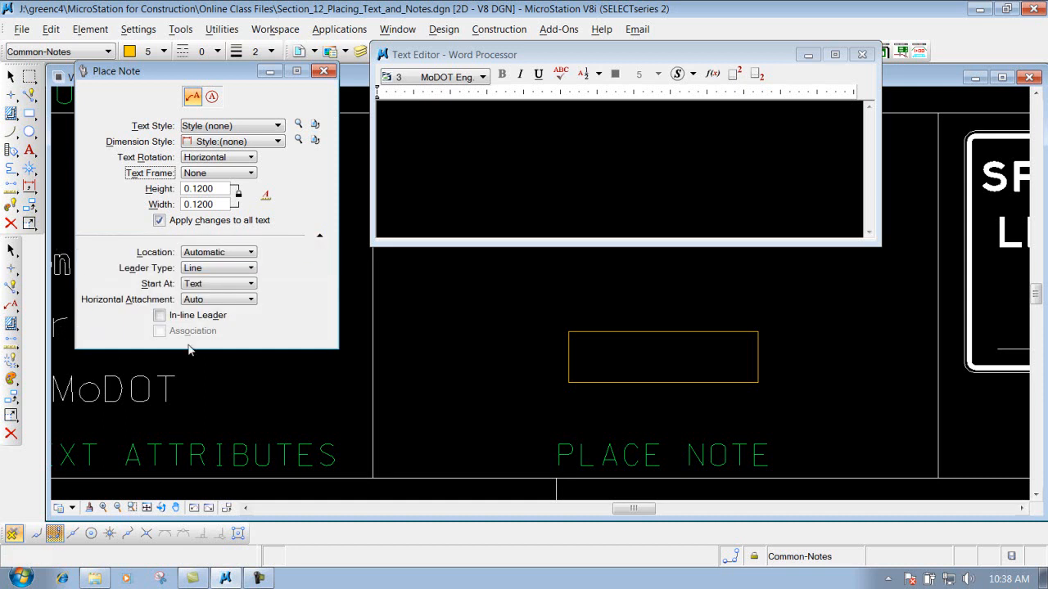
pyautogui.moveTo(129, 242)
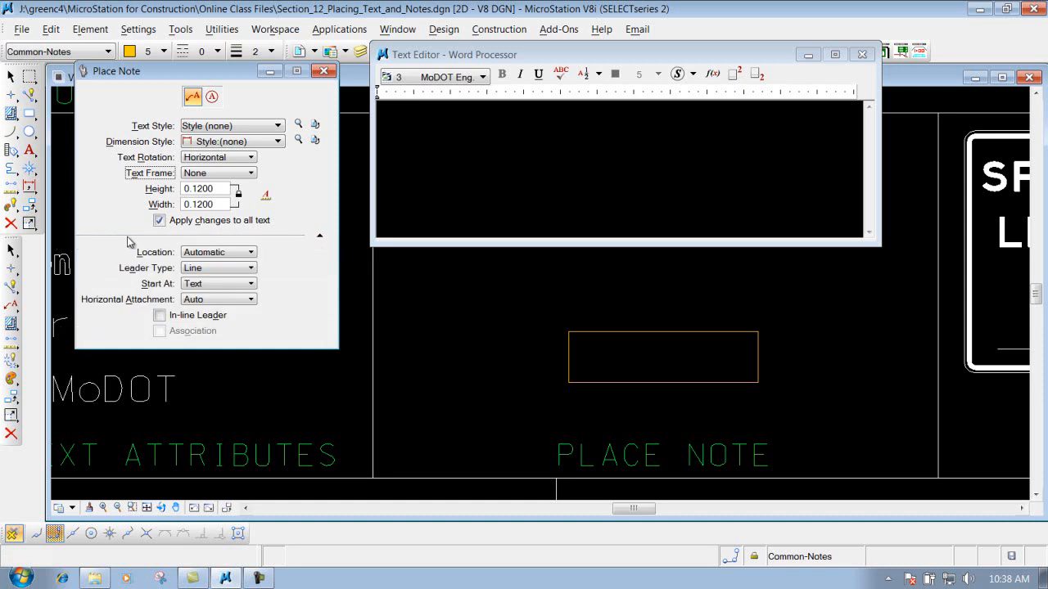
pyautogui.click(219, 252)
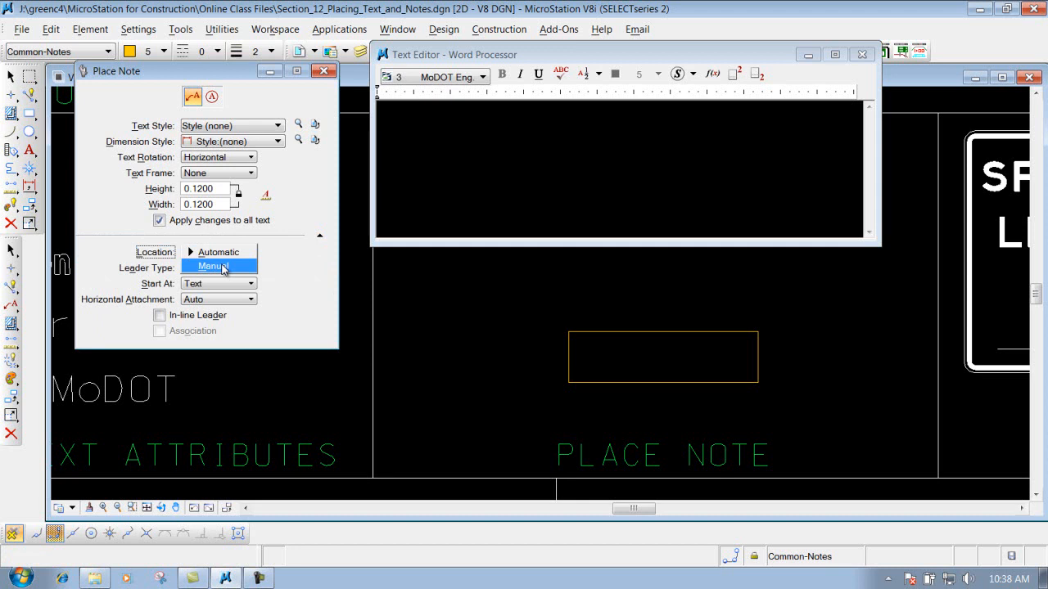
pyautogui.click(212, 267)
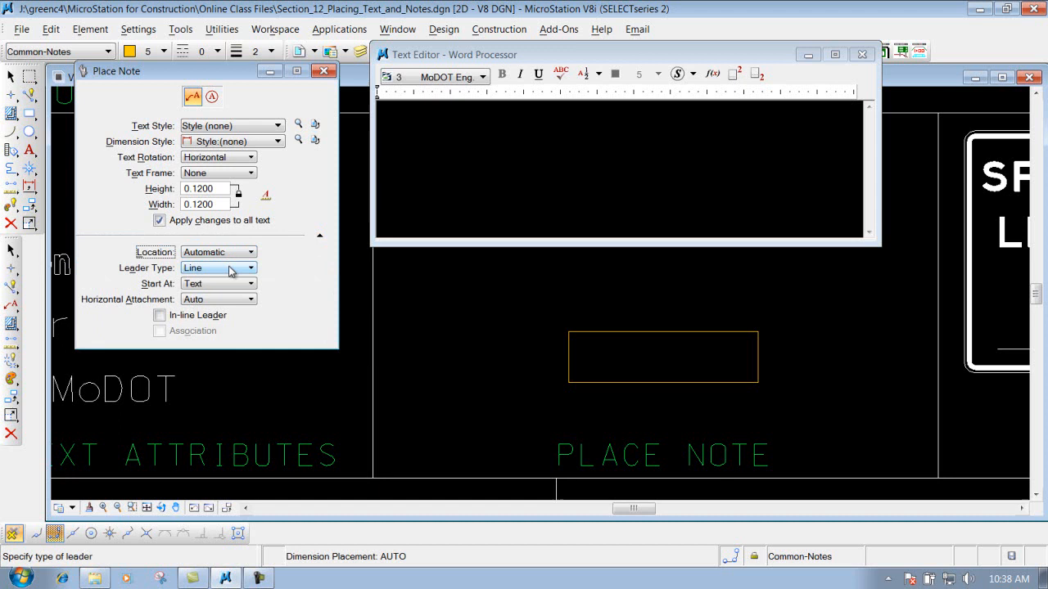
pyautogui.moveTo(151, 270)
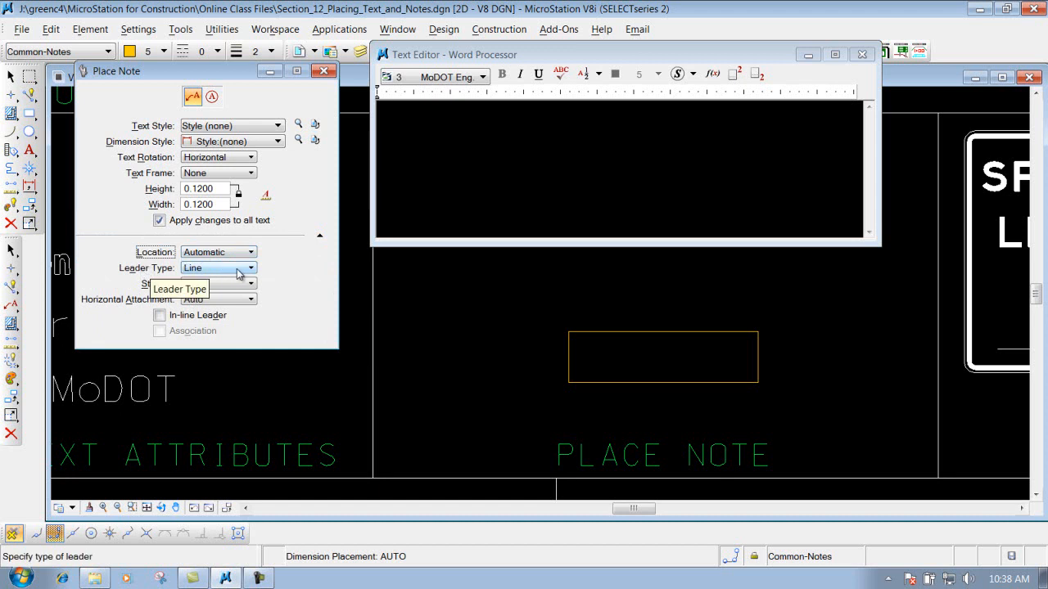
pyautogui.click(249, 267)
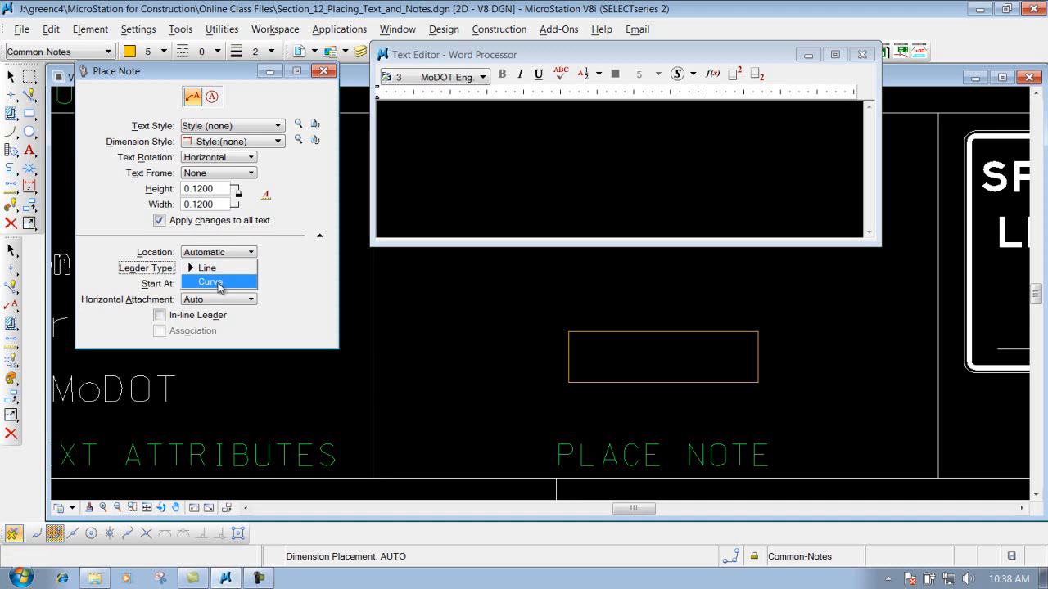
pyautogui.moveTo(204, 268)
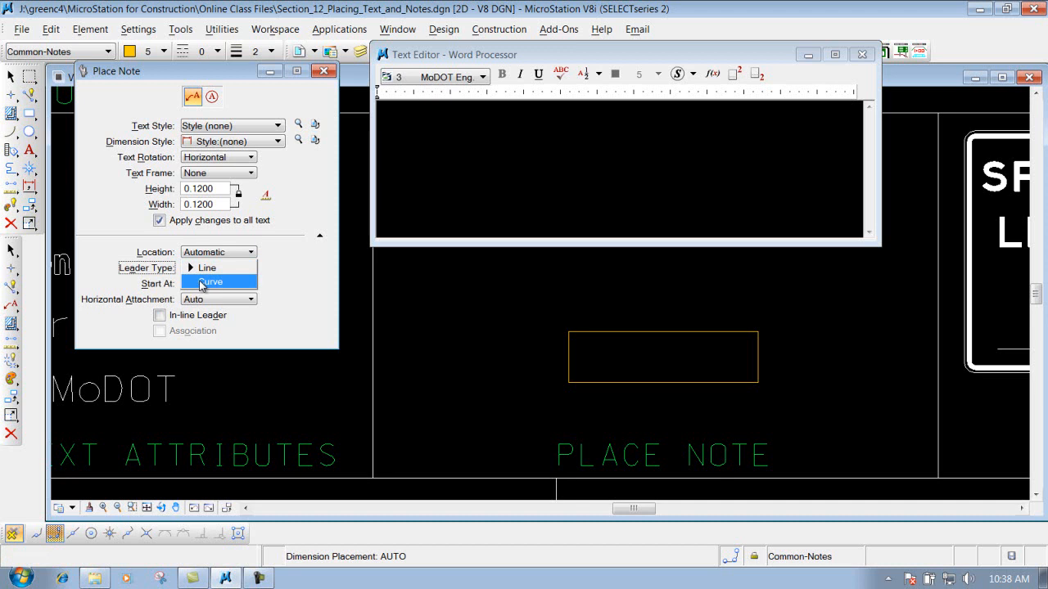
pyautogui.click(192, 283)
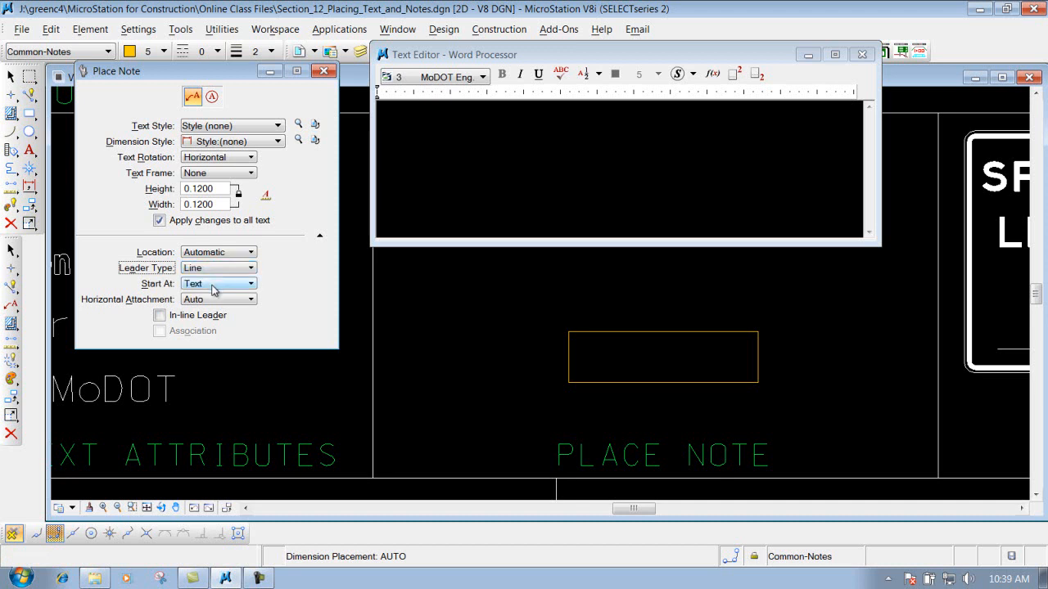
pyautogui.click(248, 283)
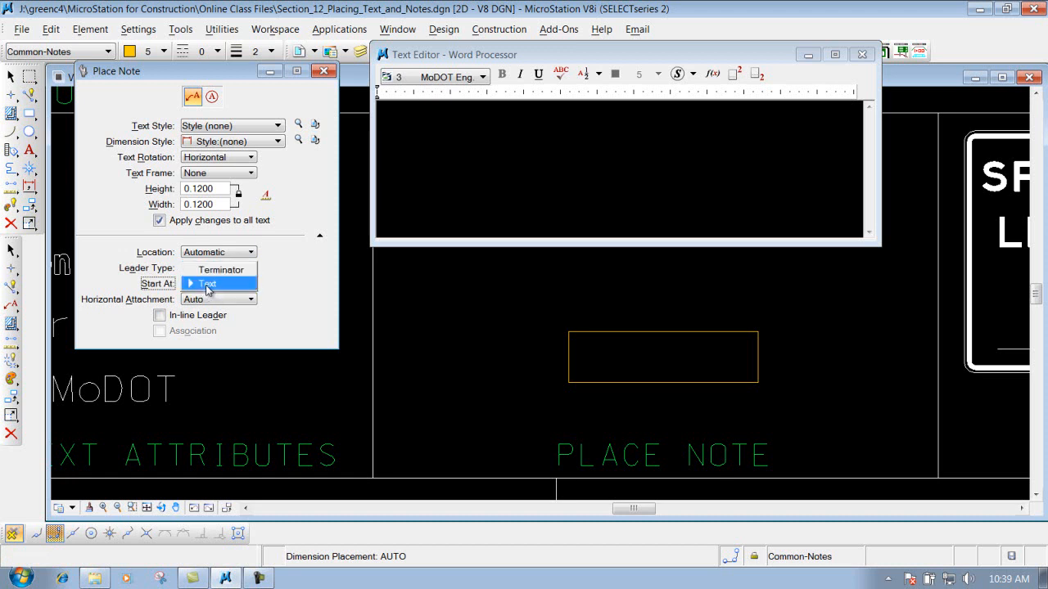
pyautogui.click(213, 267)
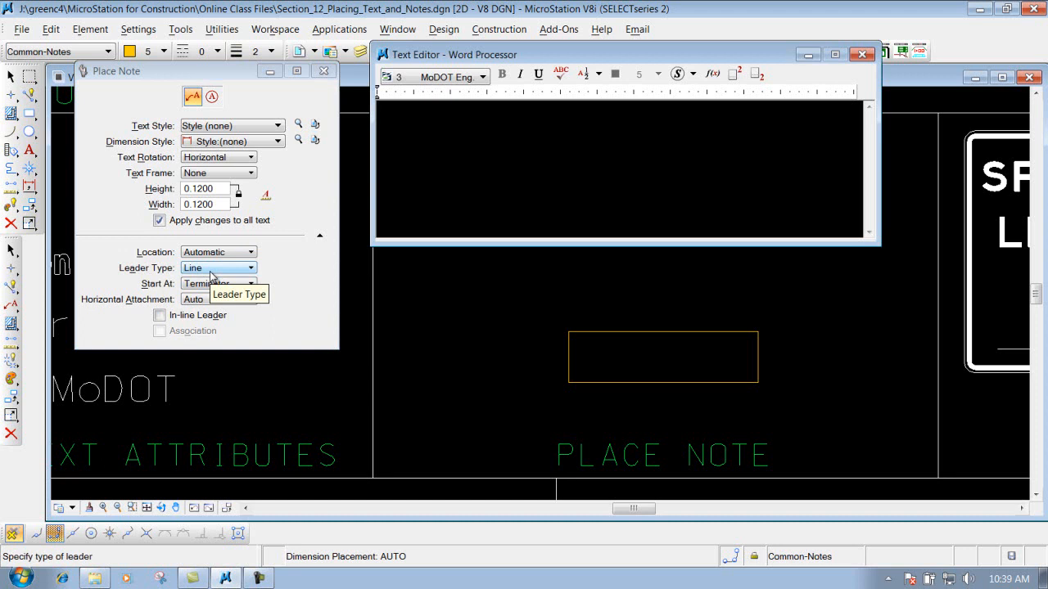
pyautogui.moveTo(194, 299)
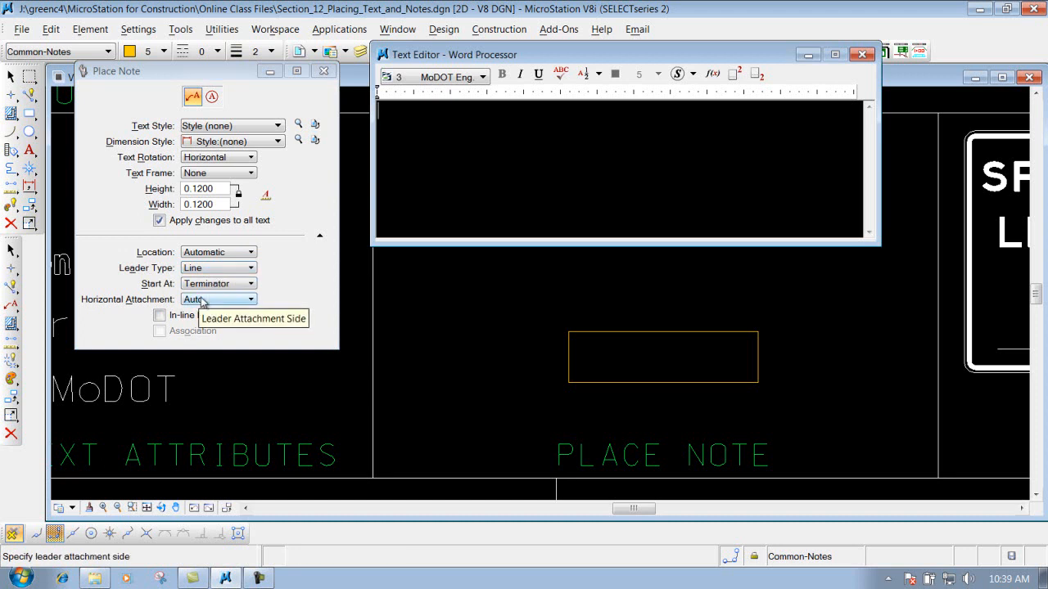
pyautogui.click(250, 298)
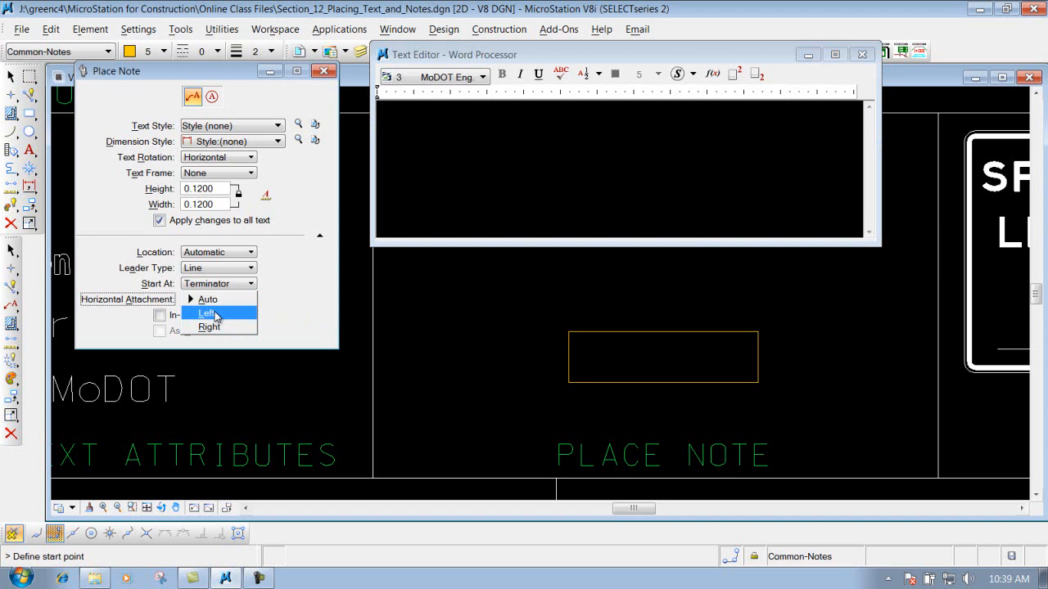
pyautogui.moveTo(209, 326)
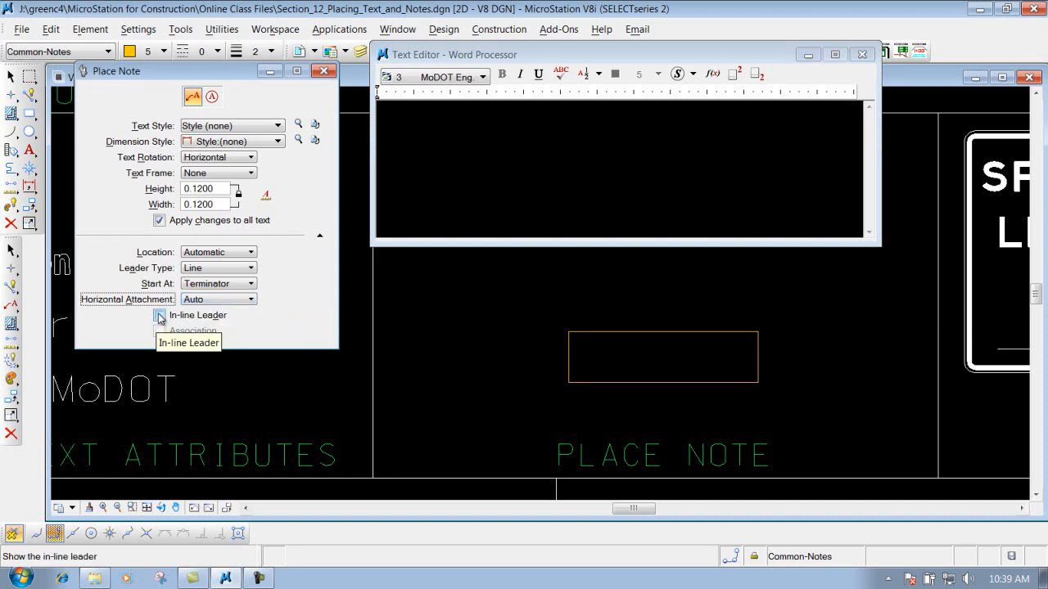
pyautogui.click(160, 315)
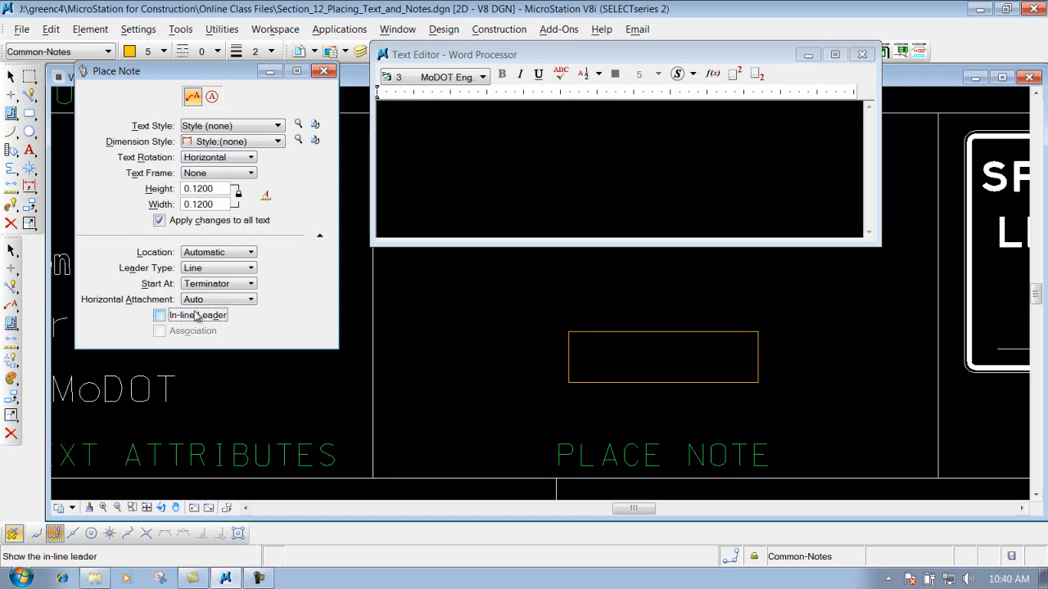
pyautogui.click(159, 315)
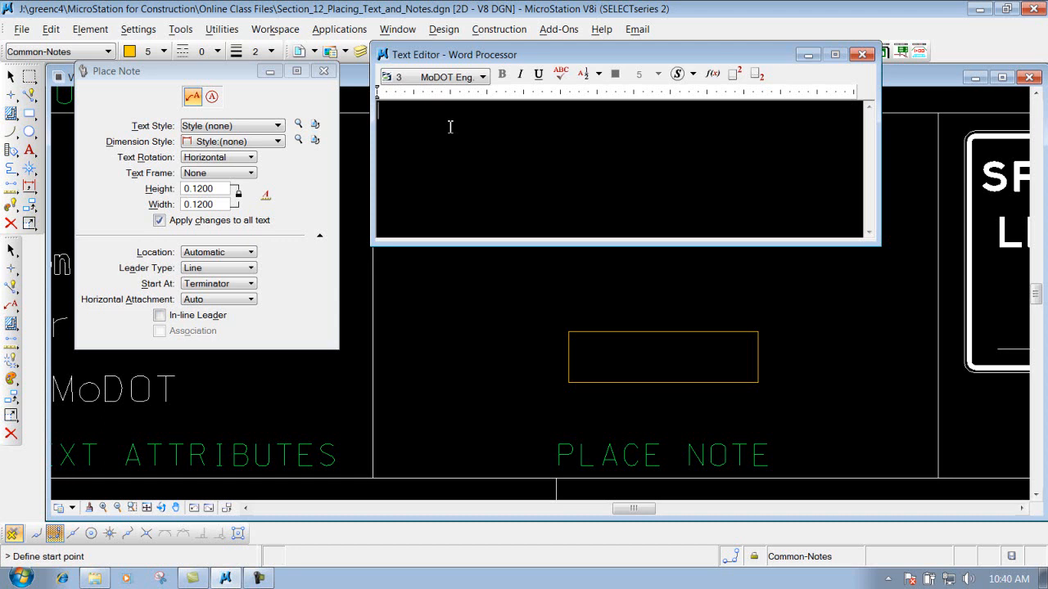
# Step: Type NOTE in the Text Editor and keep Horizontal Attachment on Auto
pyautogui.write('NOTE')
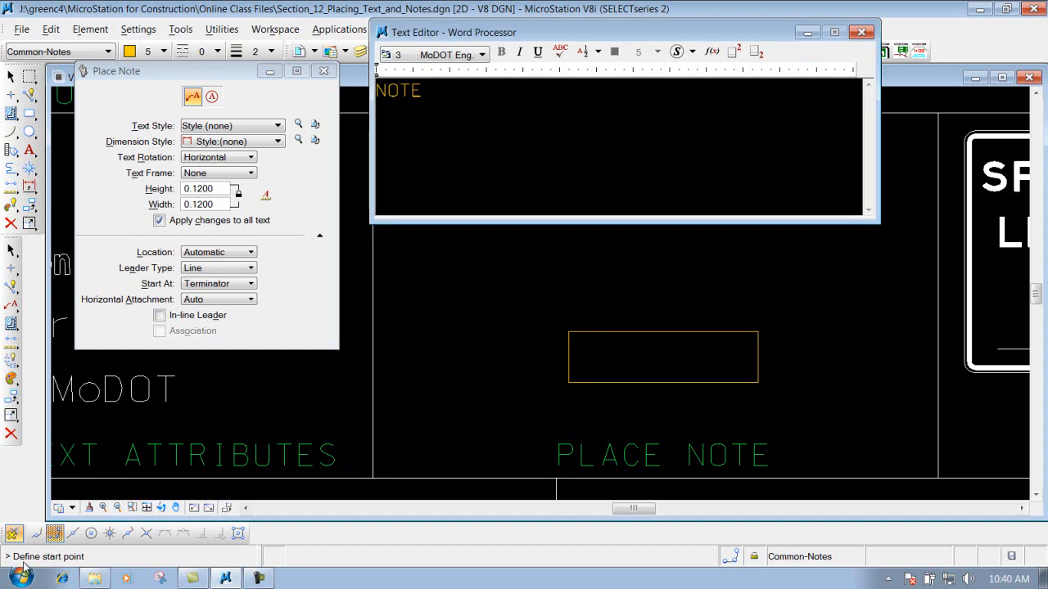
pyautogui.moveTo(749, 329)
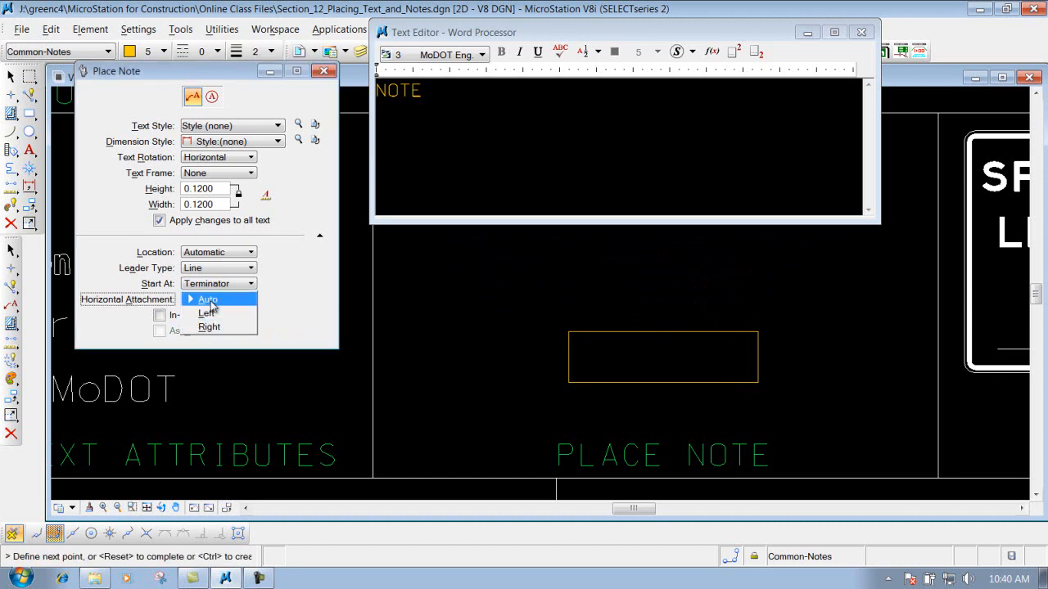
pyautogui.click(209, 300)
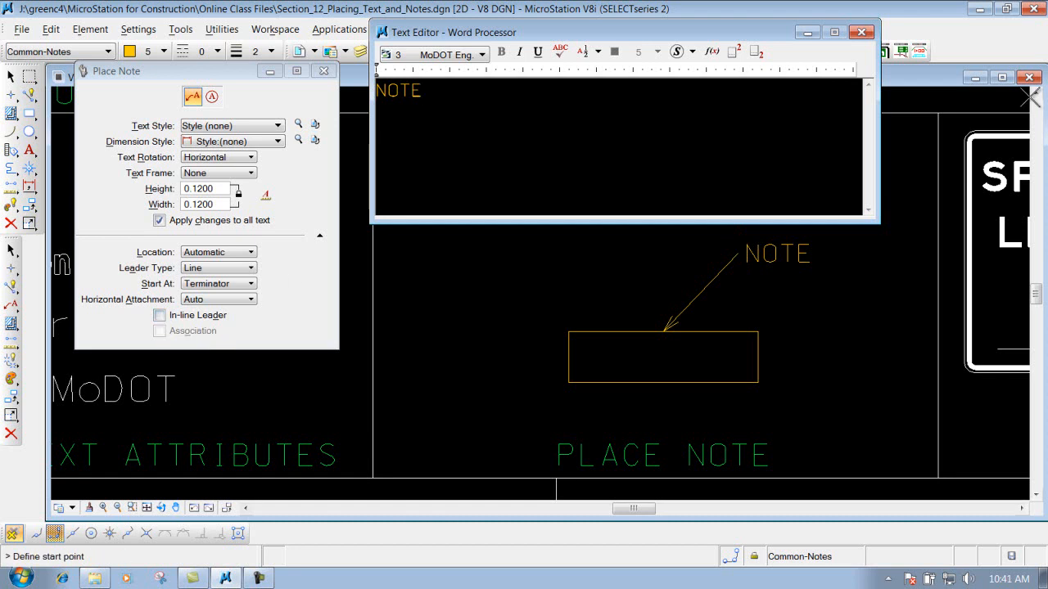
# Step: Turn In-line Leader on and start the leader at the rectangle's top-left corner
pyautogui.click(159, 315)
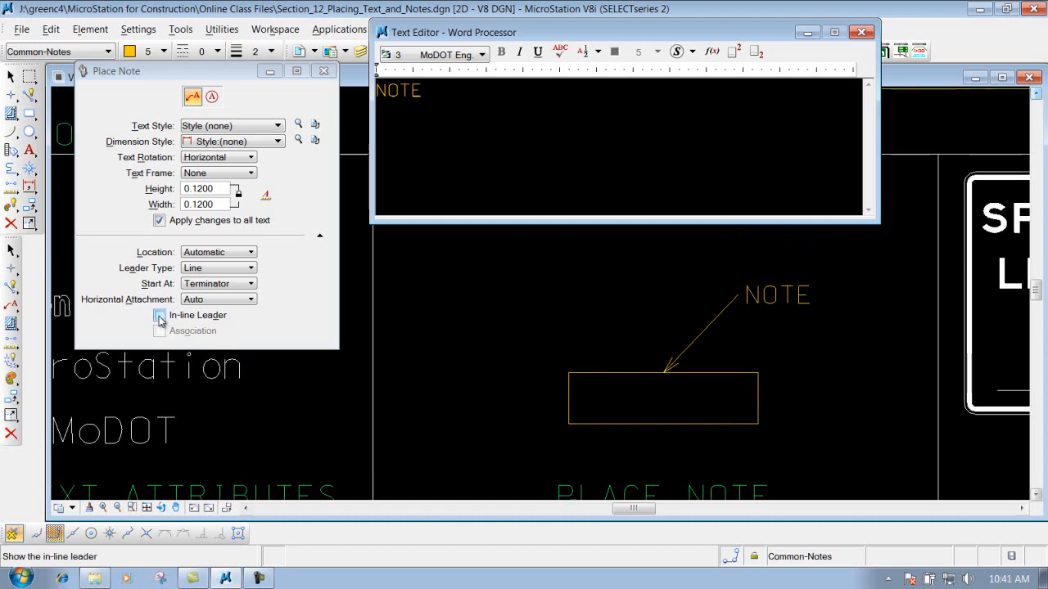
pyautogui.click(160, 315)
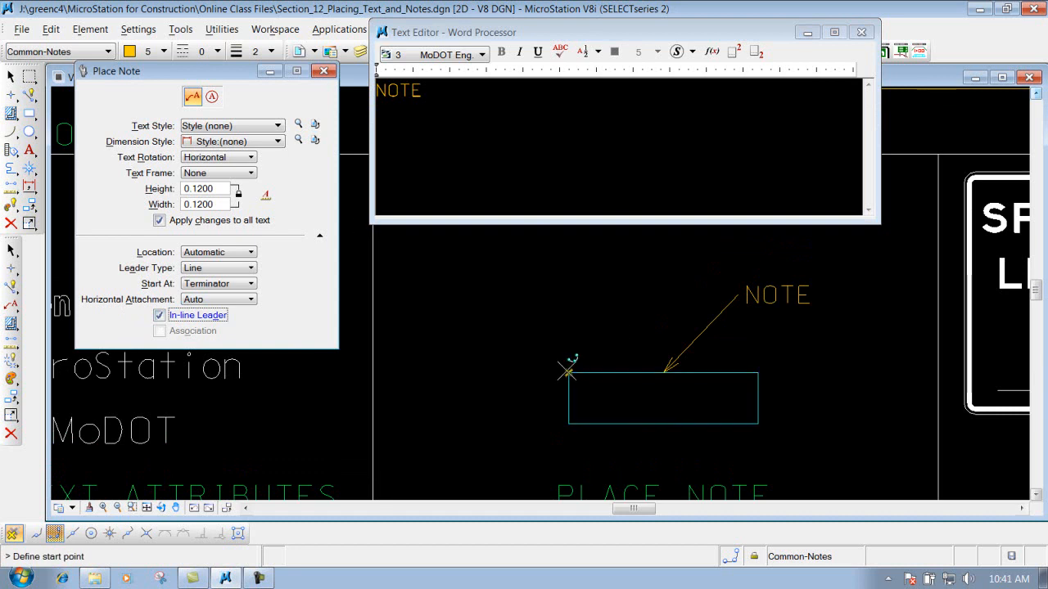
pyautogui.click(567, 371)
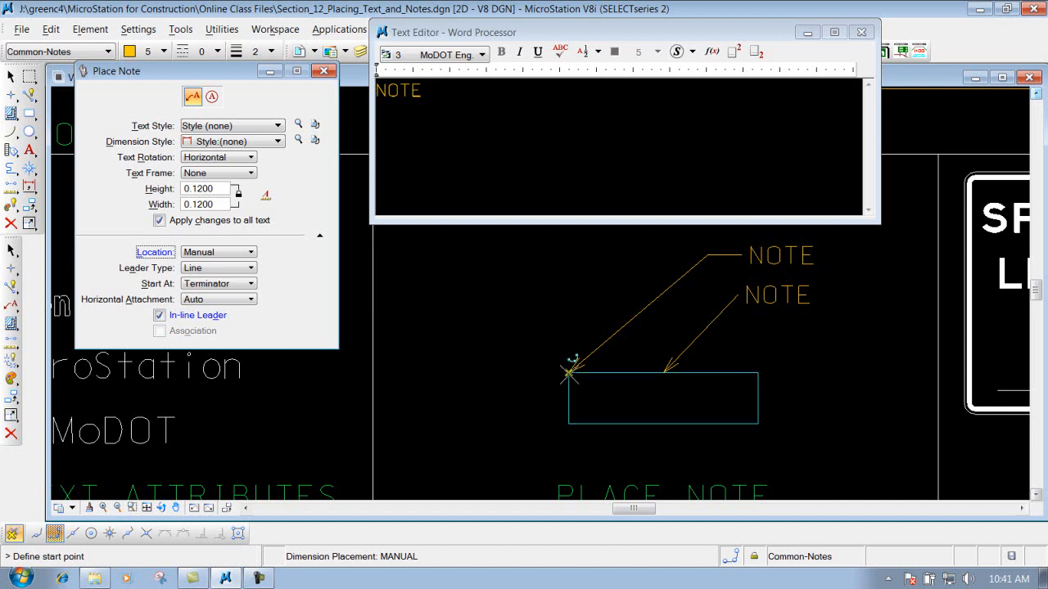
# Step: Start a manually located note with its leader at the rectangle's top-left corner
pyautogui.click(572, 374)
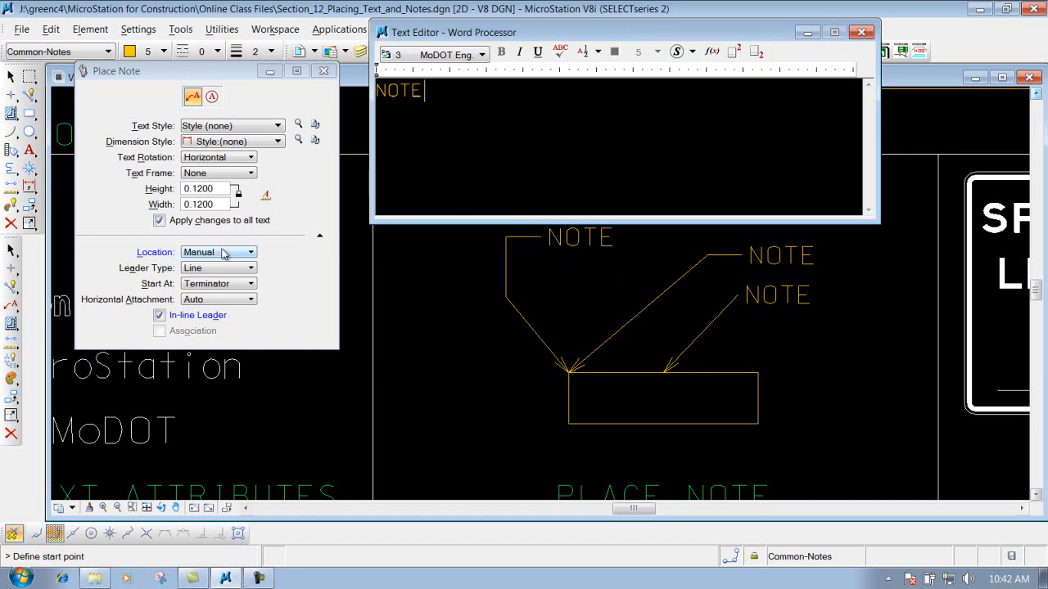
pyautogui.moveTo(241, 257)
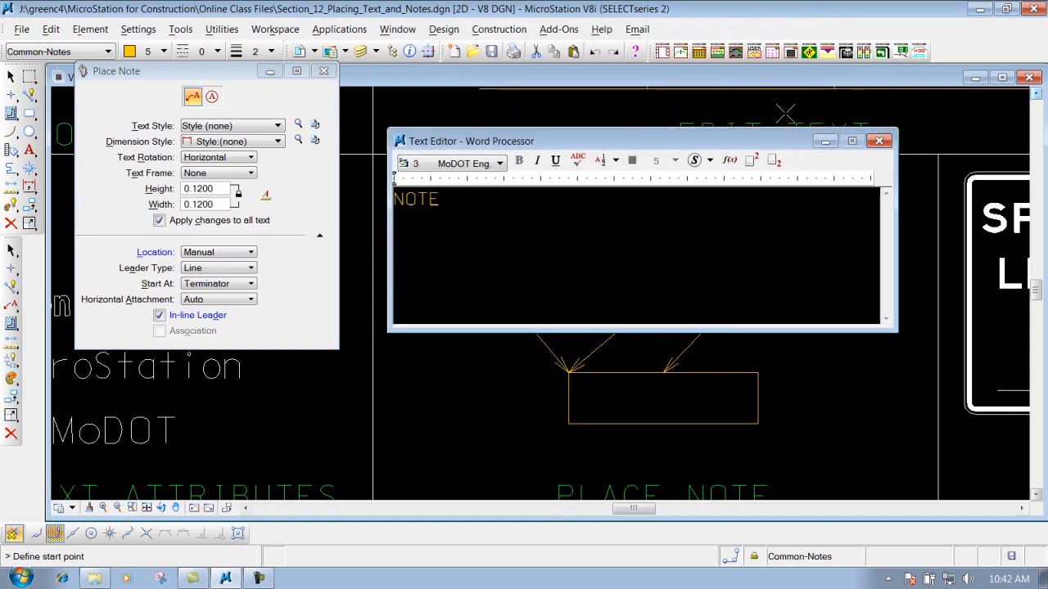
# Step: Undo the placed notes and set note Location back to Automatic
pyautogui.click(596, 50)
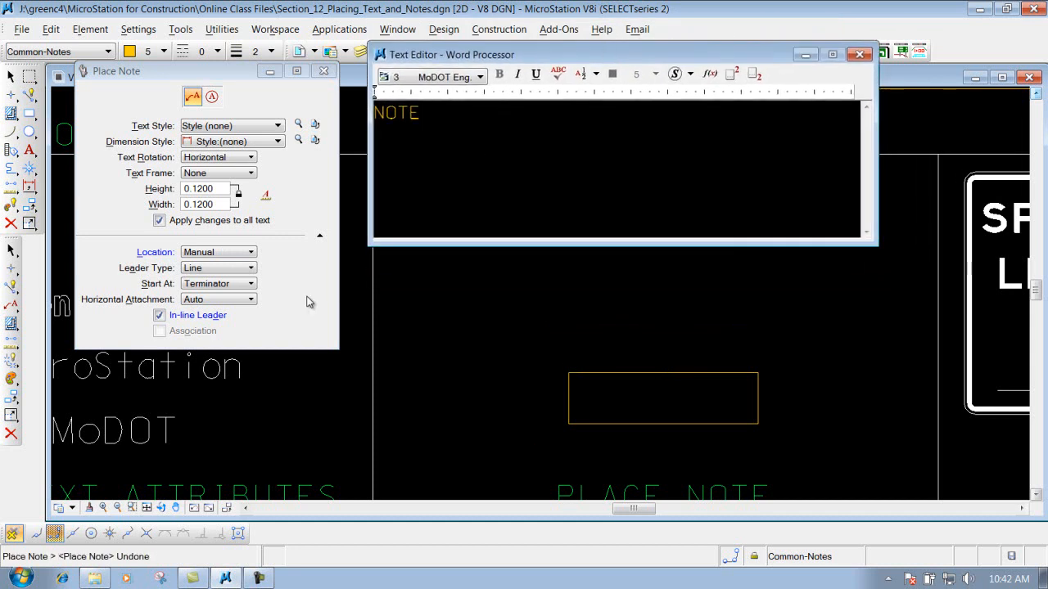
pyautogui.click(217, 252)
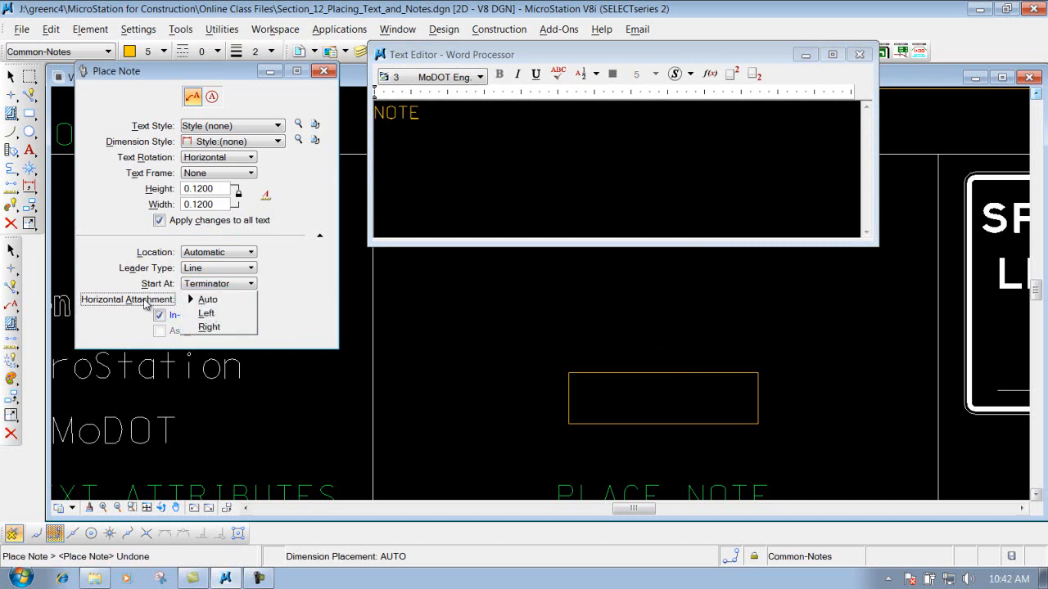
pyautogui.moveTo(206, 313)
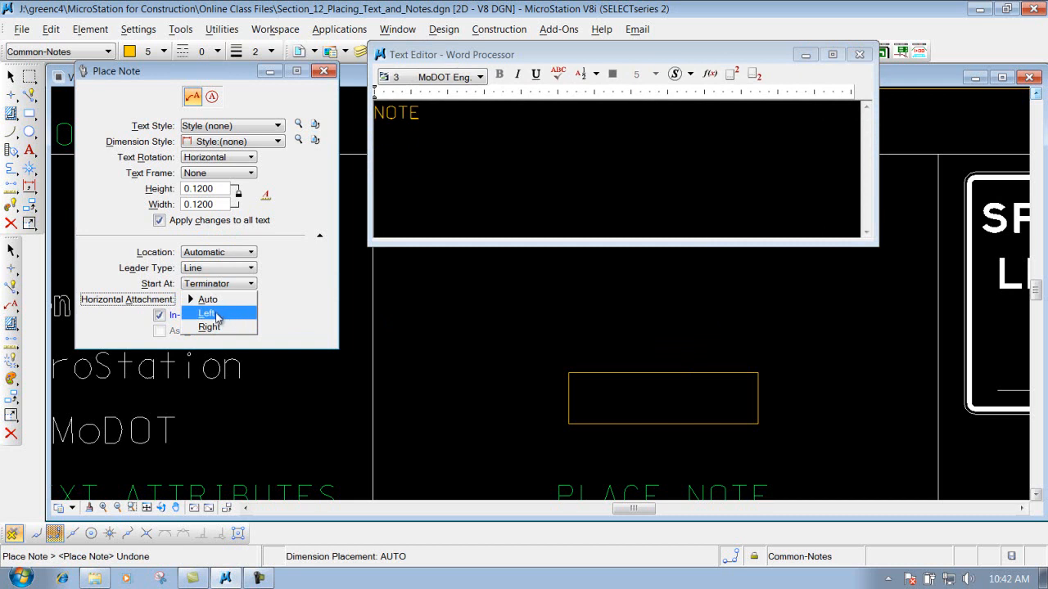
# Step: Place a Left-attached NOTE with its leader at the rectangle's top middle
pyautogui.click(207, 314)
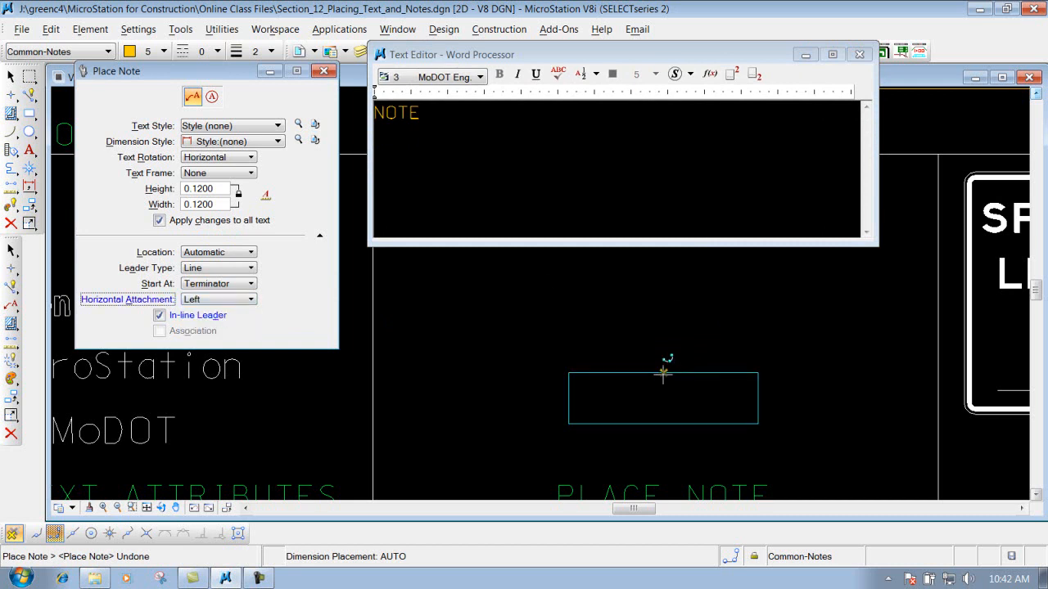
pyautogui.click(663, 372)
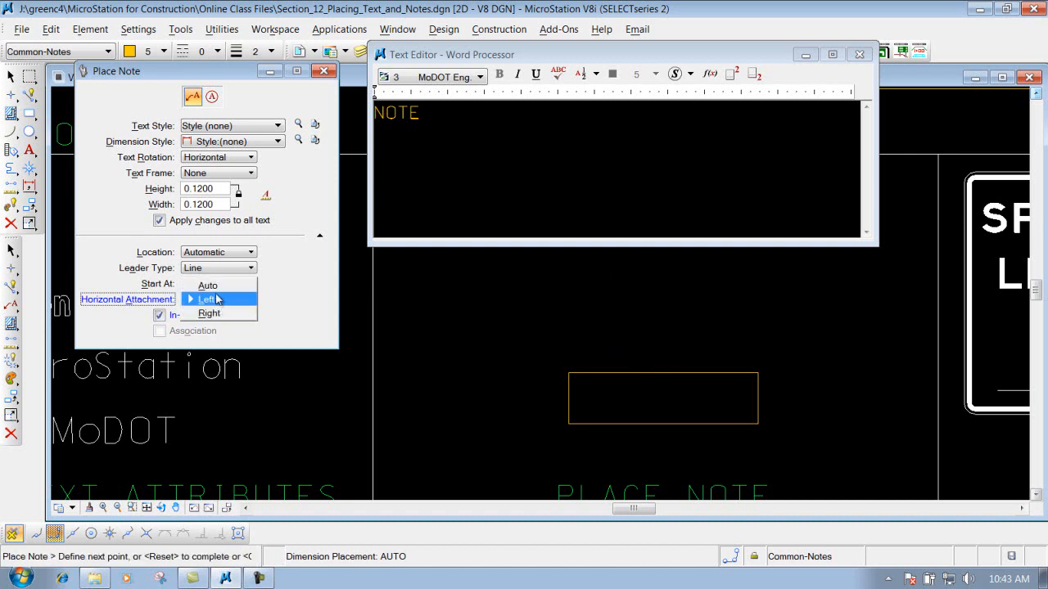
pyautogui.click(207, 299)
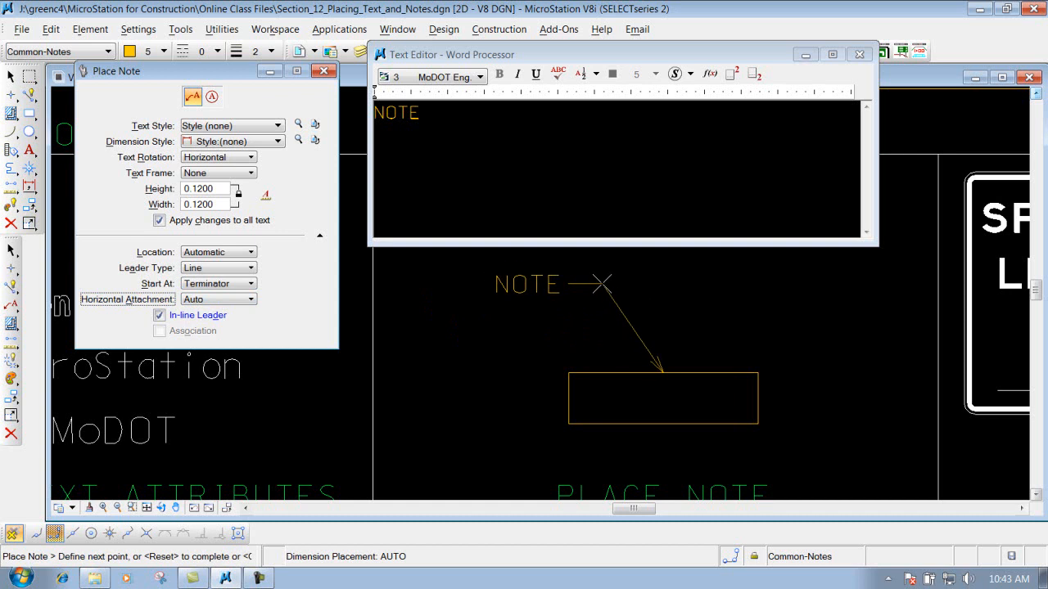
pyautogui.click(219, 299)
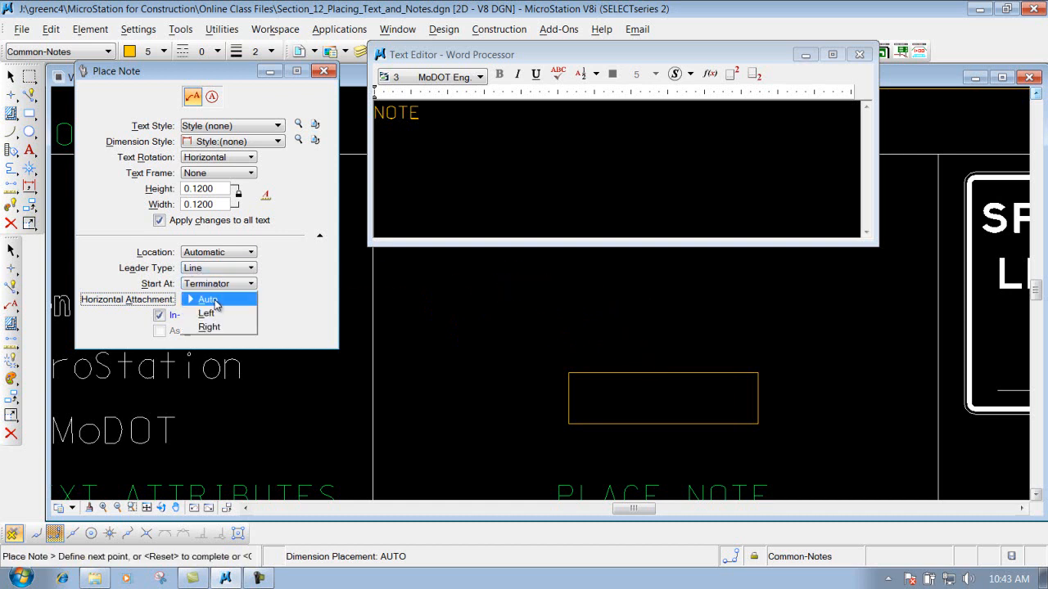
pyautogui.click(207, 313)
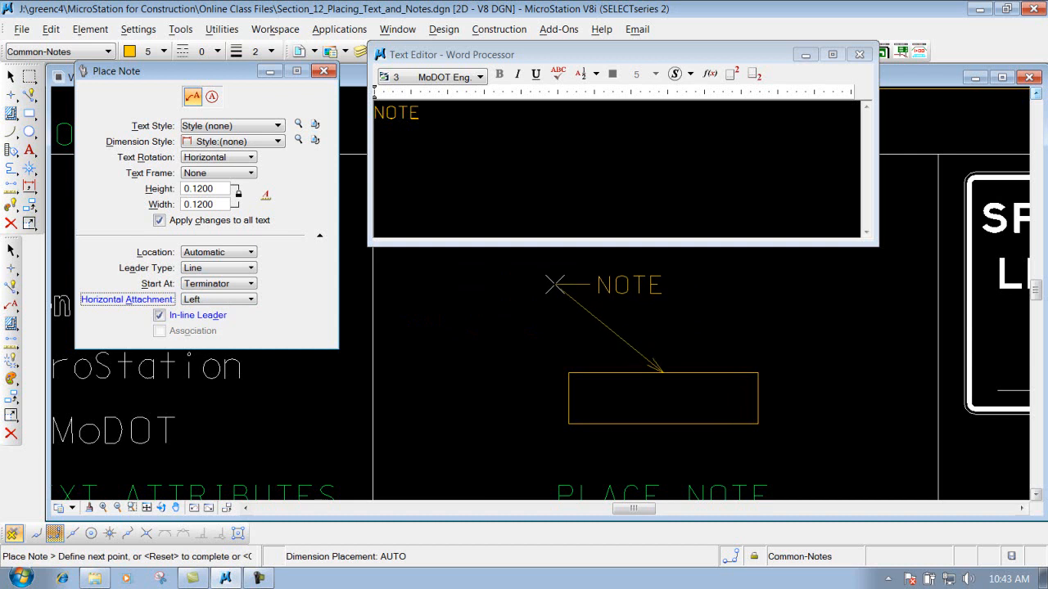
pyautogui.click(662, 372)
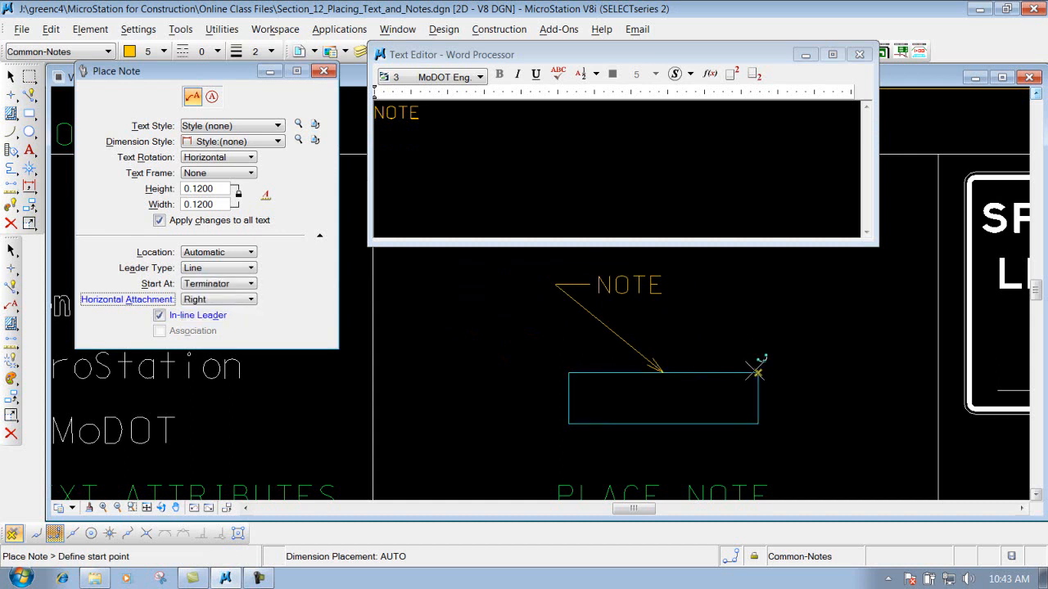
# Step: Start a note at the rectangle's top-right corner, toggling In-line Leader off and on
pyautogui.click(756, 373)
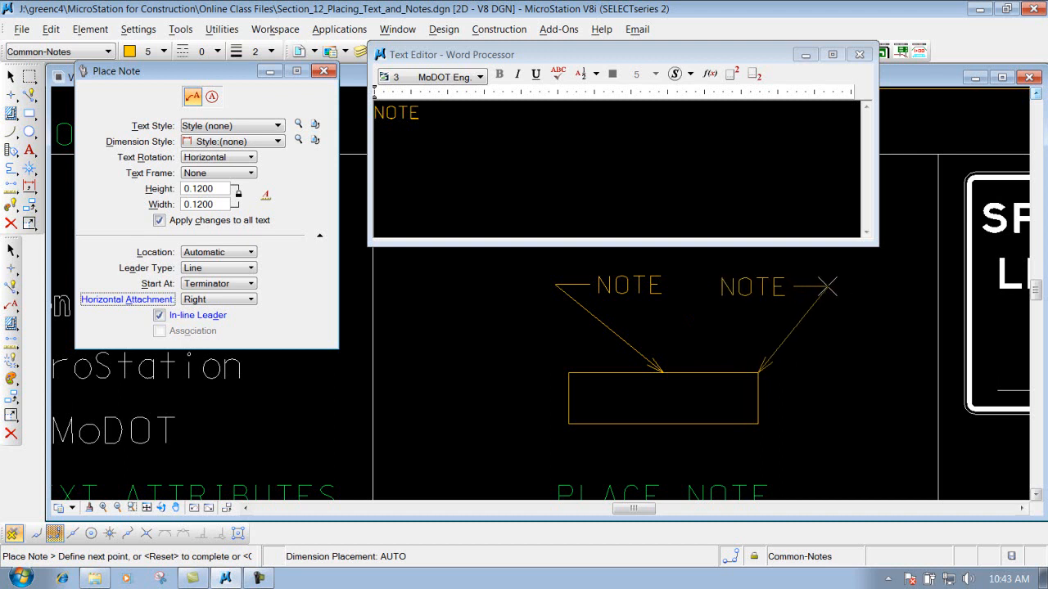
pyautogui.click(160, 315)
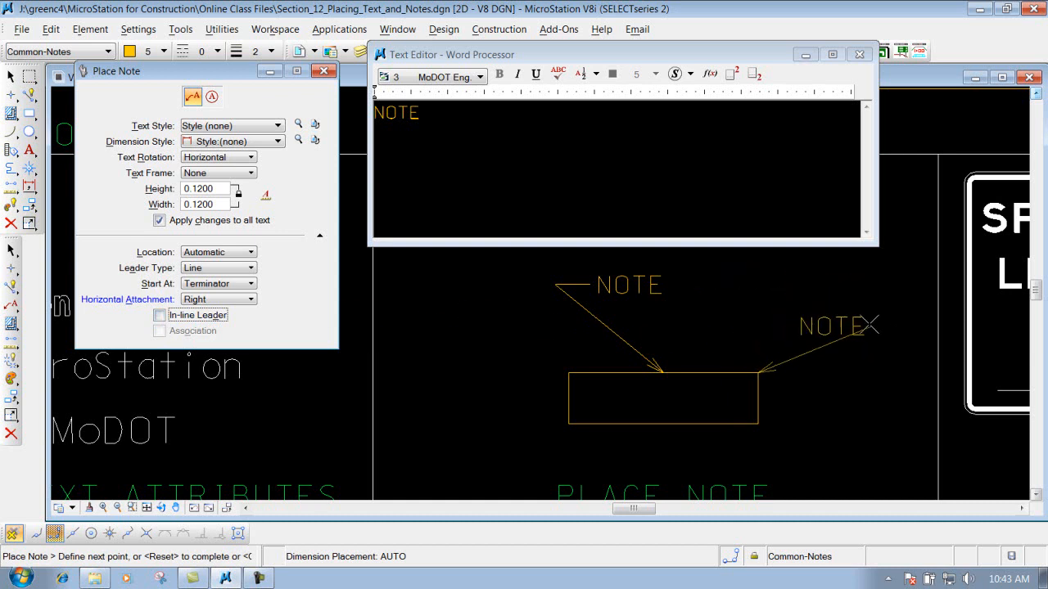
pyautogui.click(160, 315)
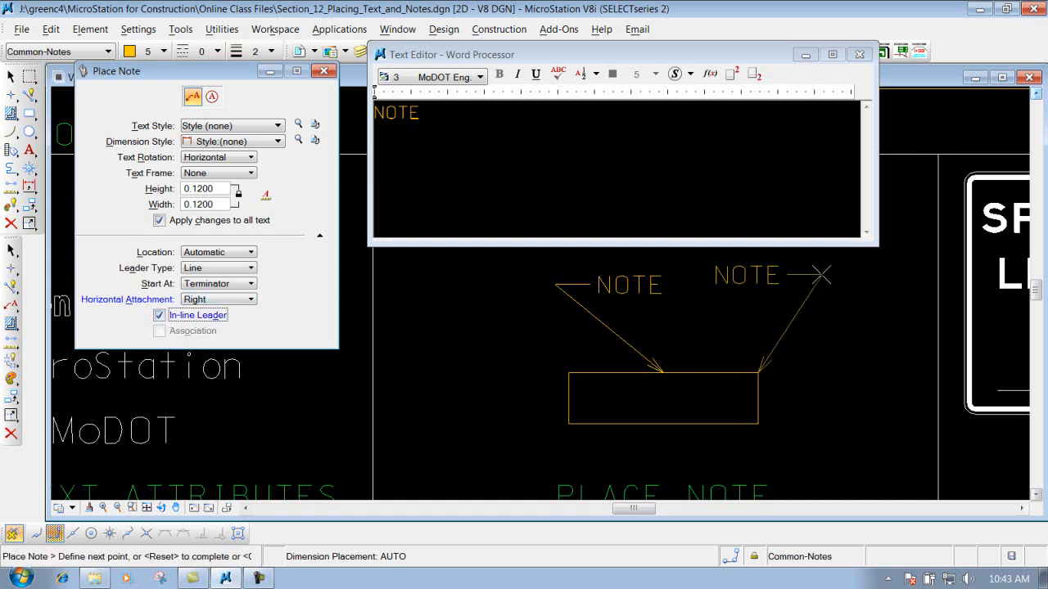